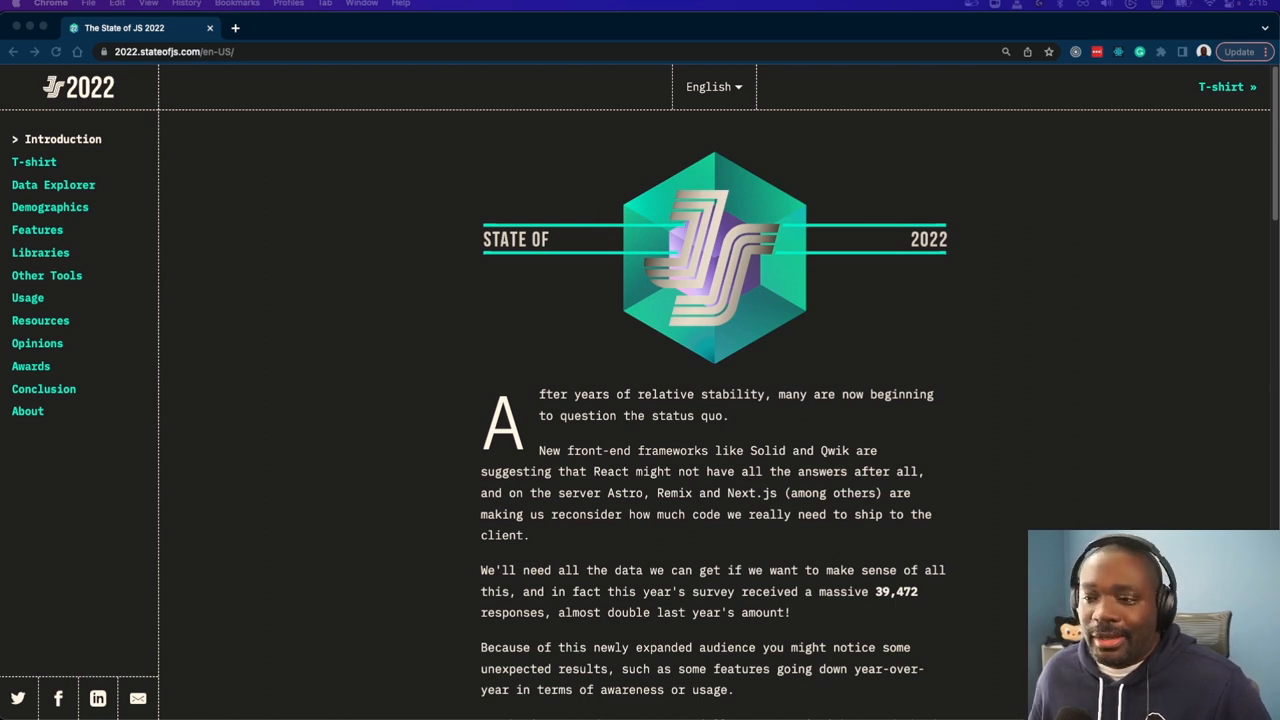
Open Libraries, then the Front-end Frameworks results page of State of JS 2022
scroll(down, 3)
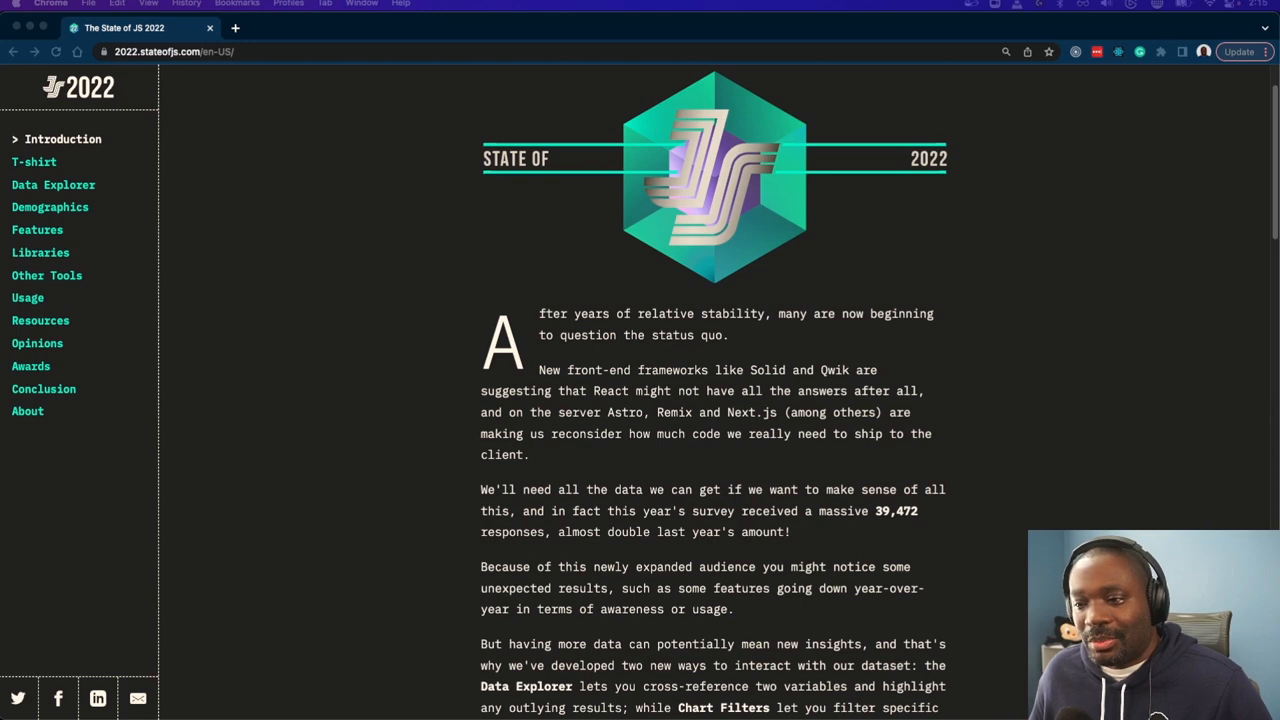
scroll(down, 3)
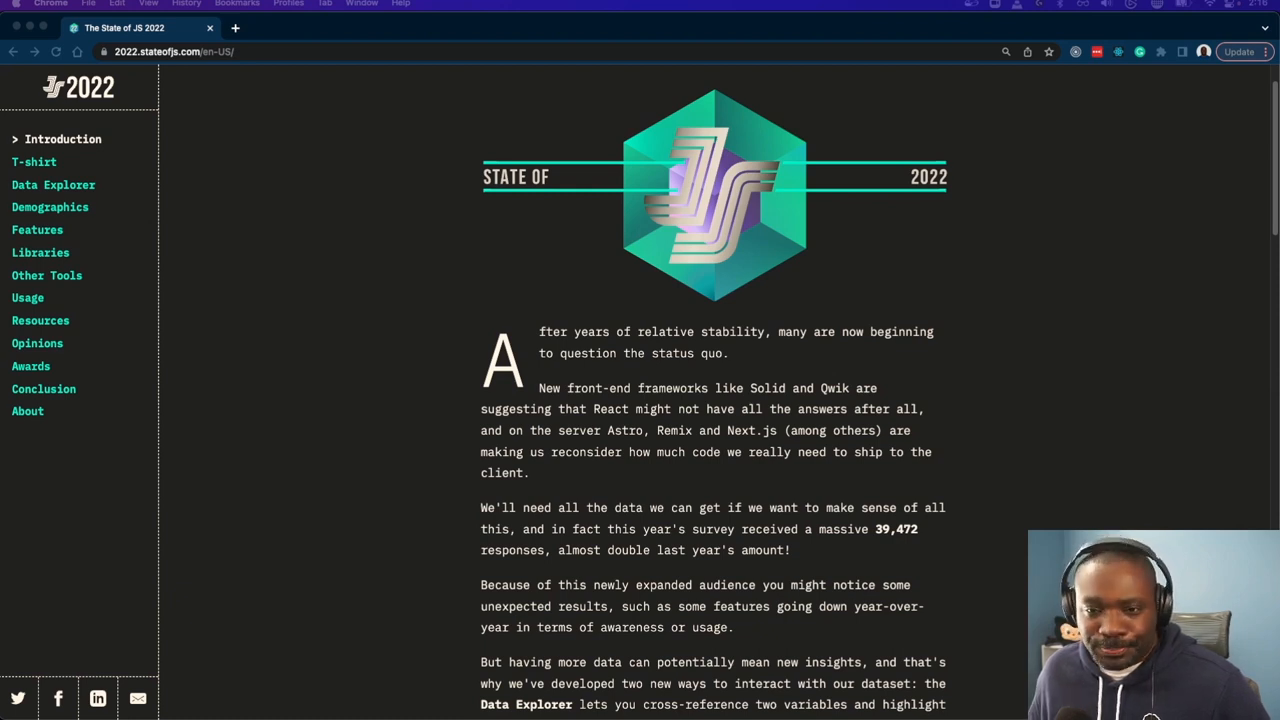
click(40, 252)
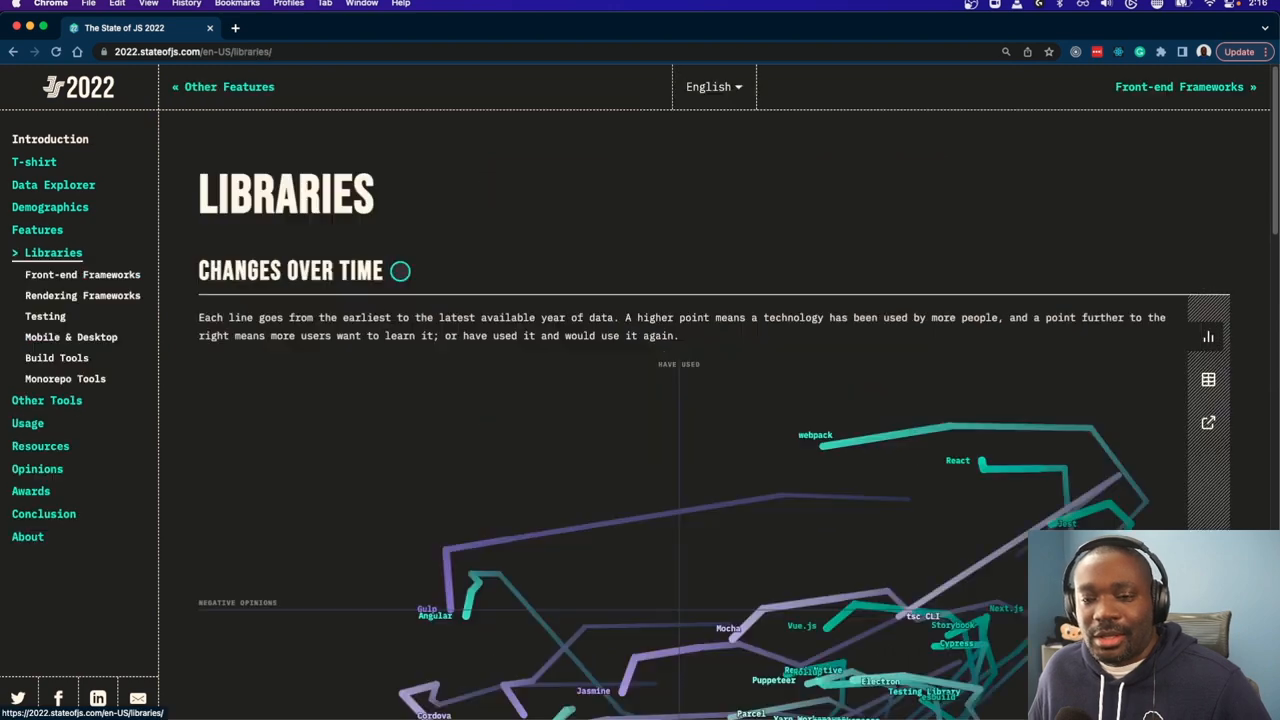
click(82, 274)
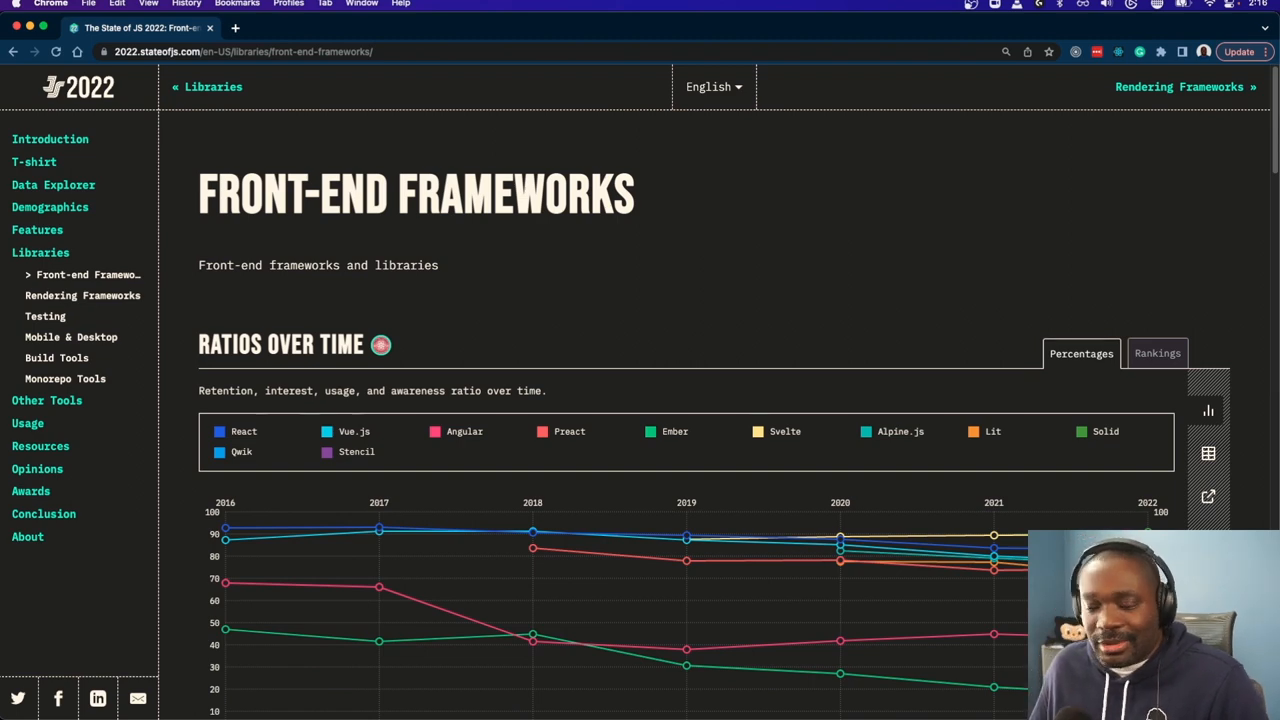
scroll(down, 3)
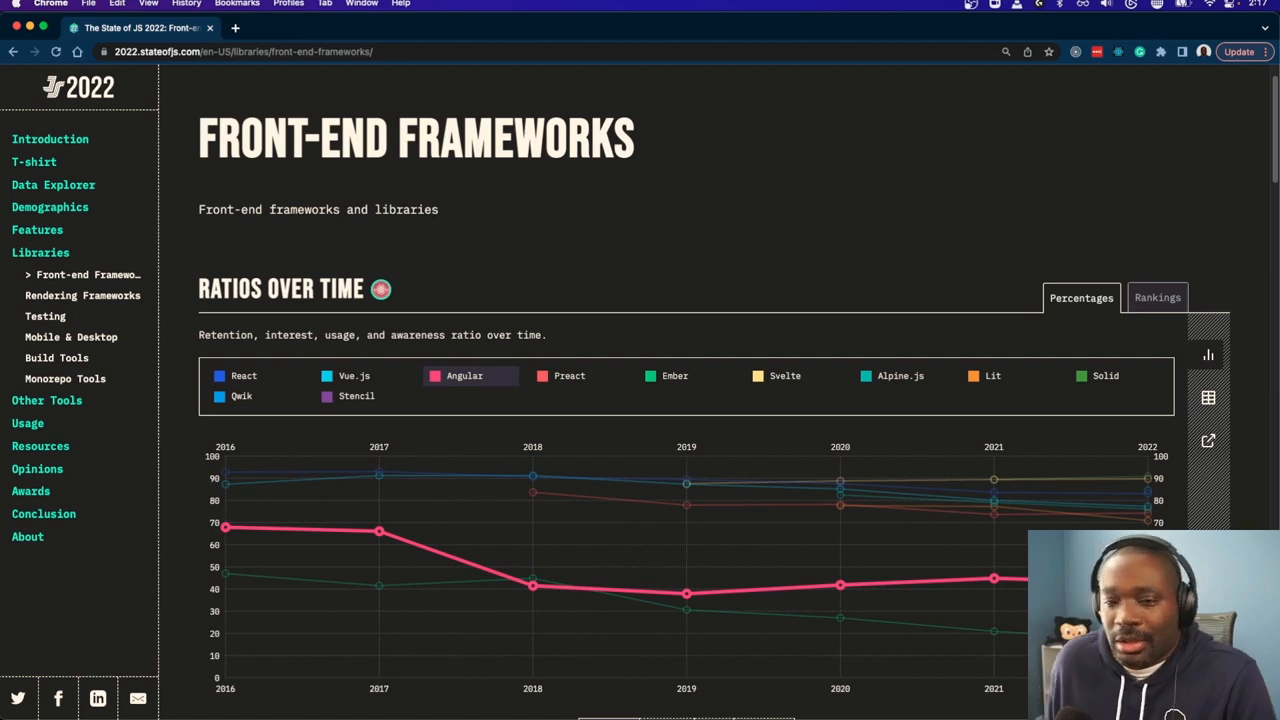
Scroll to the Ratios Over Time chart and trace Angular's retention from 66.1% to 41.7%
scroll(down, 3)
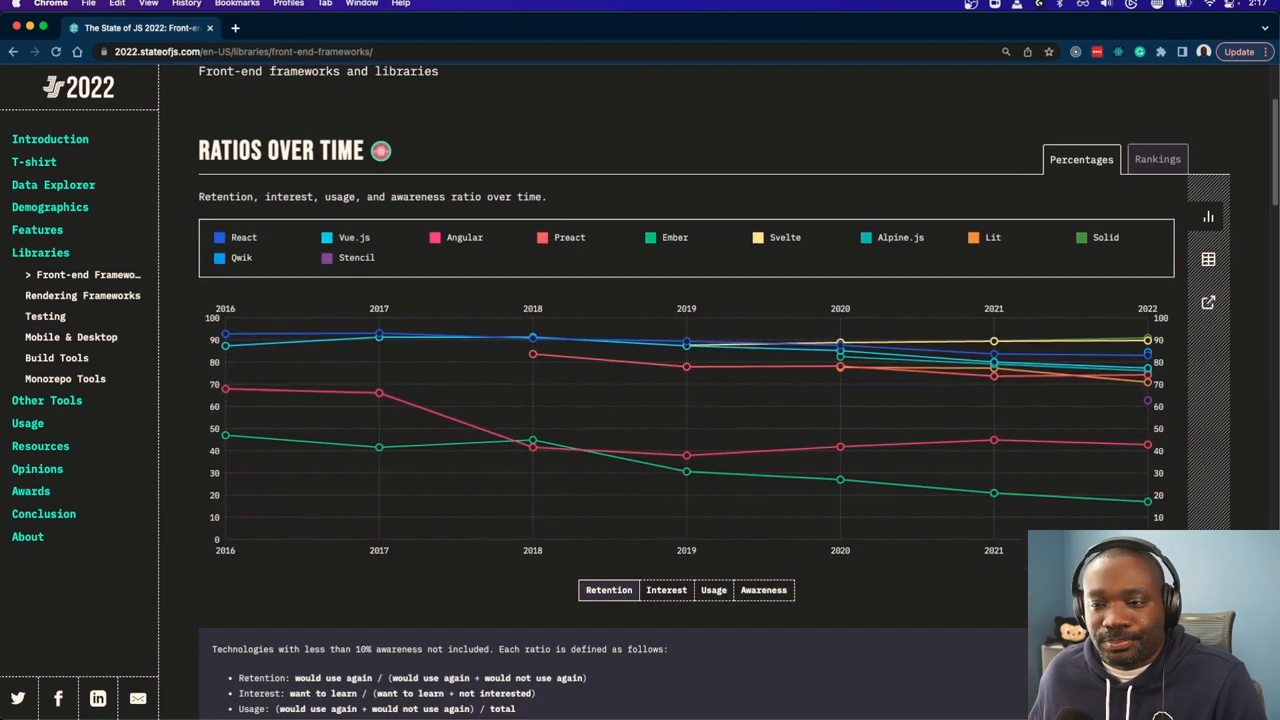
scroll(down, 3)
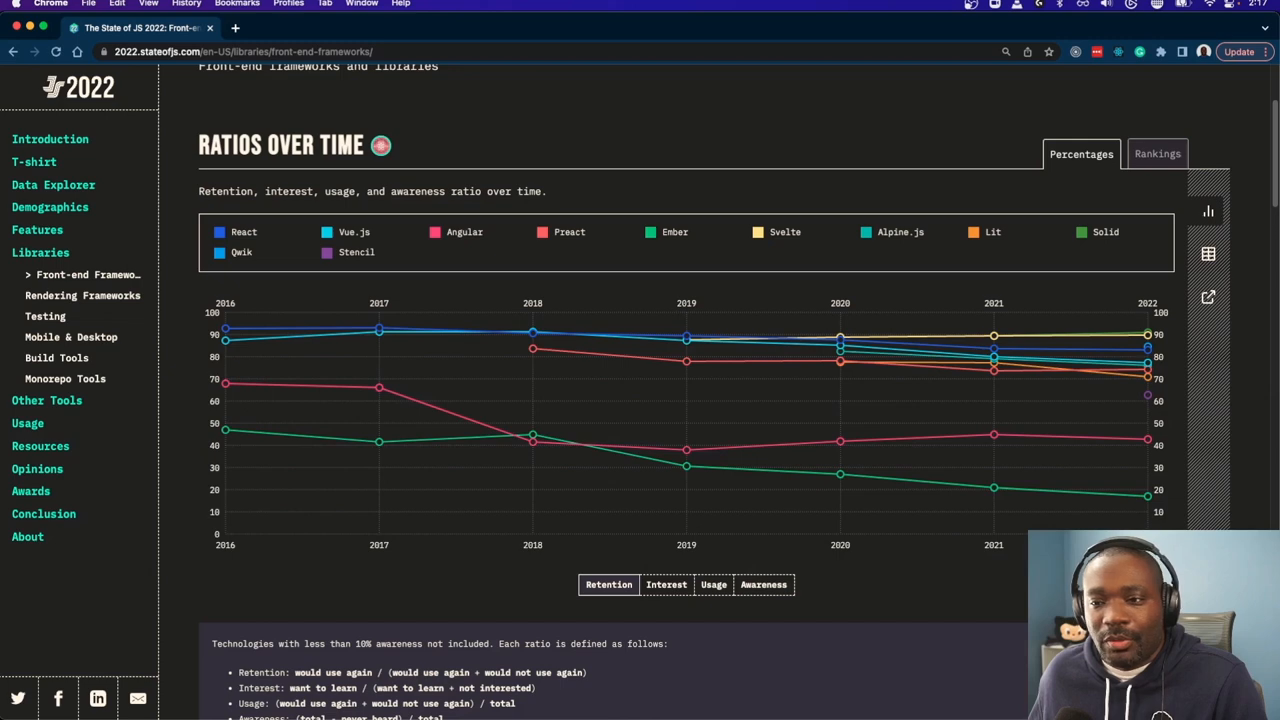
mouse_move(225, 382)
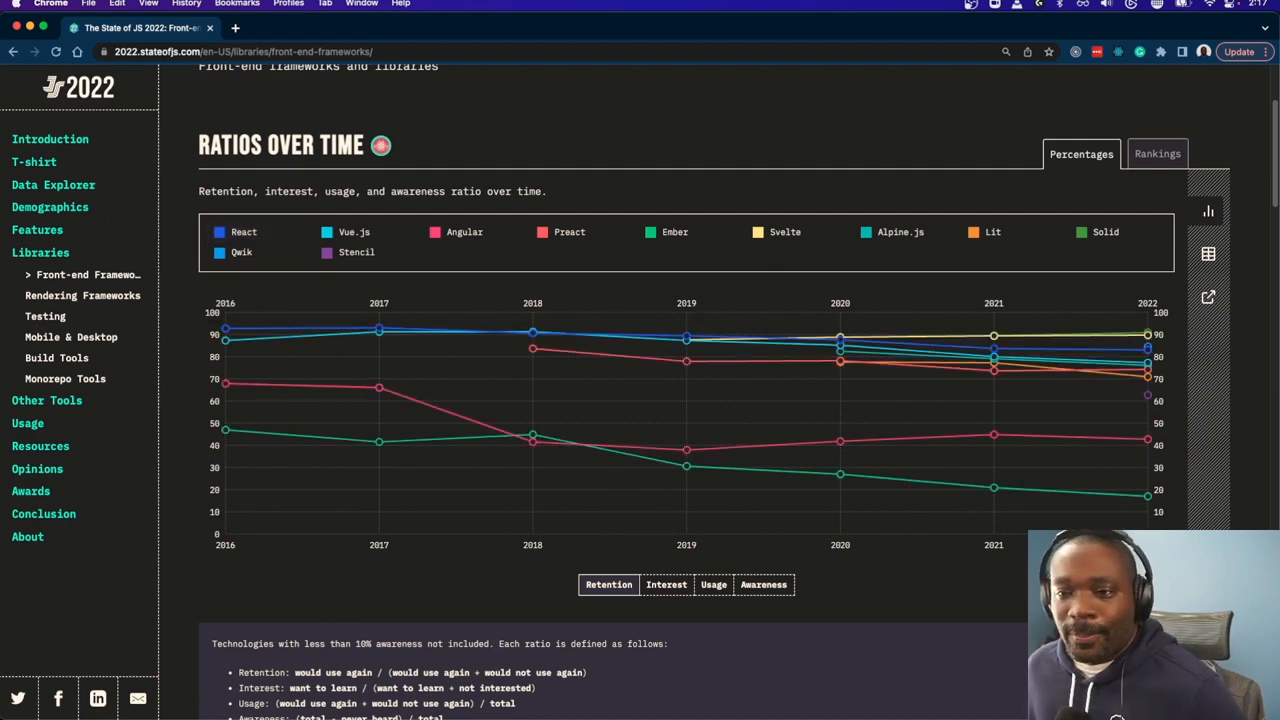
scroll(up, 3)
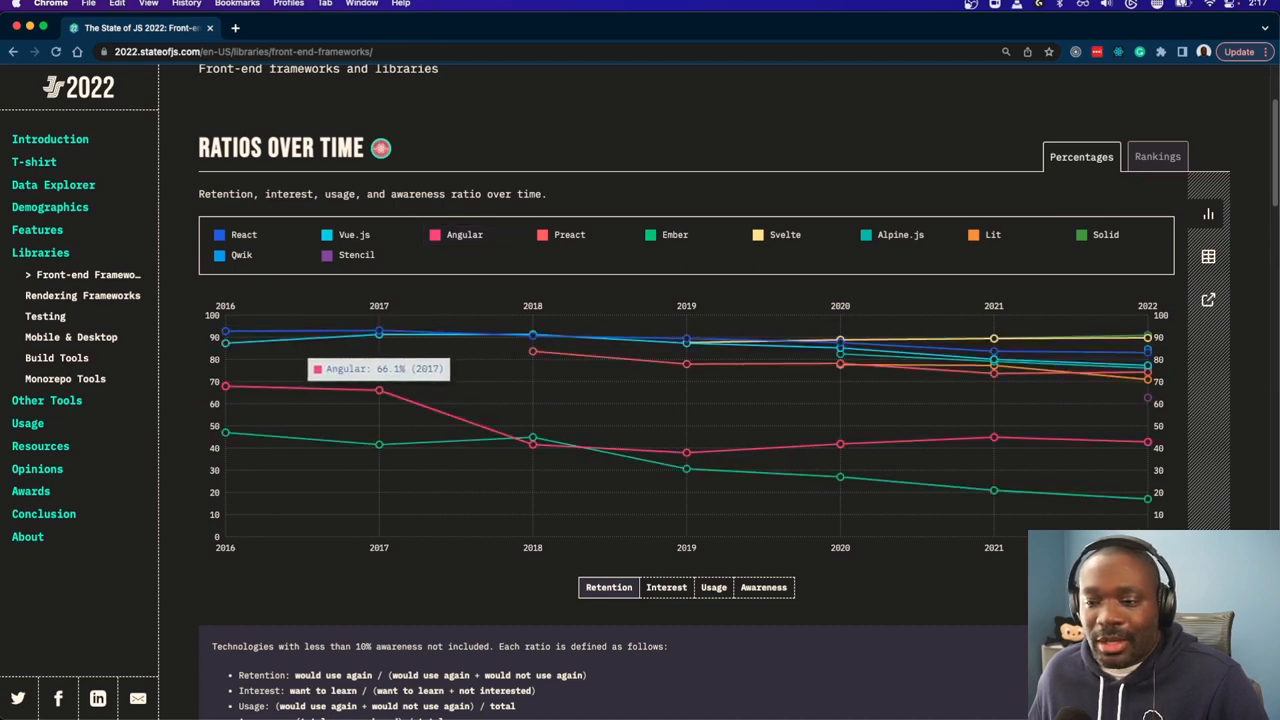
mouse_move(532, 443)
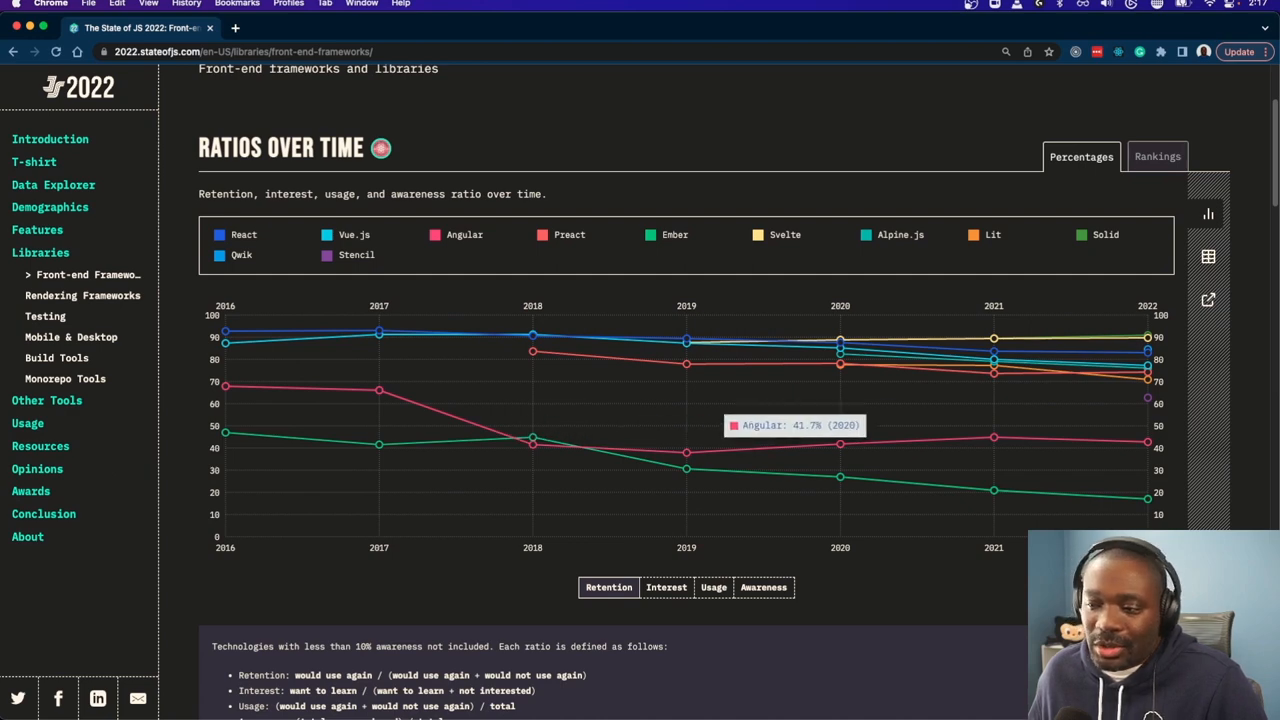
mouse_move(993, 437)
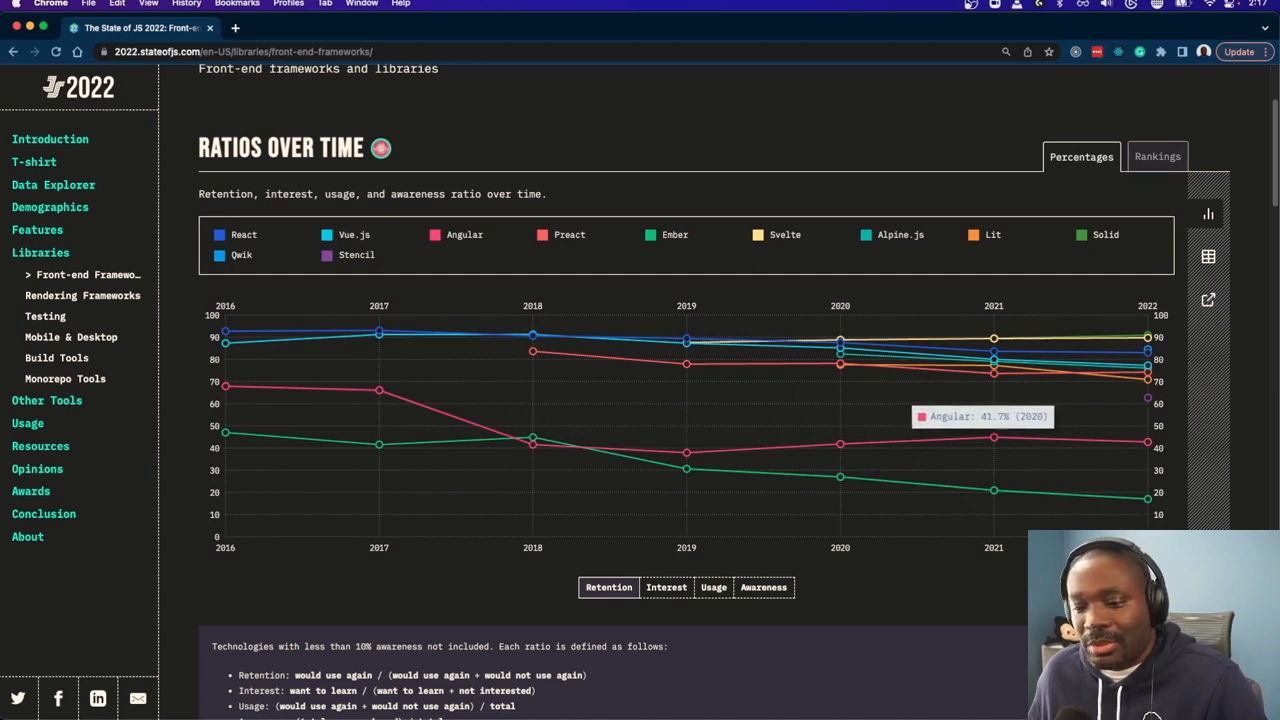
scroll(down, 3)
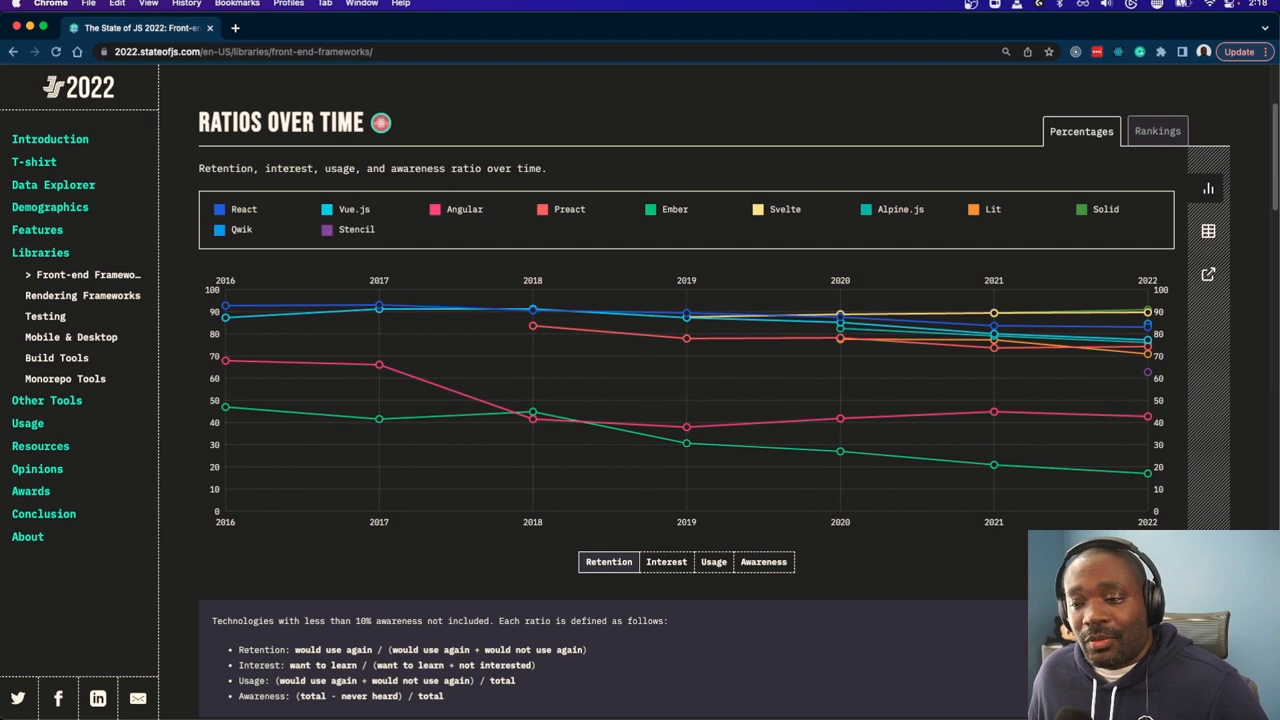
scroll(down, 3)
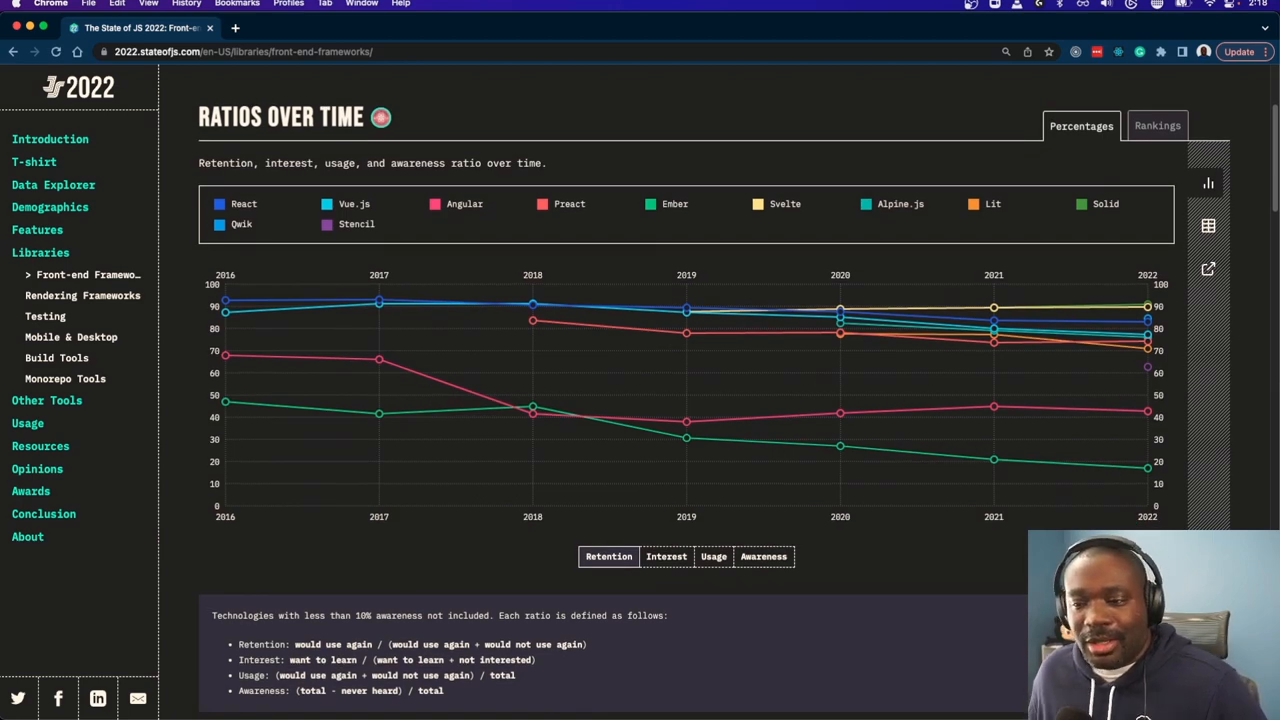
Switch the Ratios Over Time chart to the Interest tab
click(666, 556)
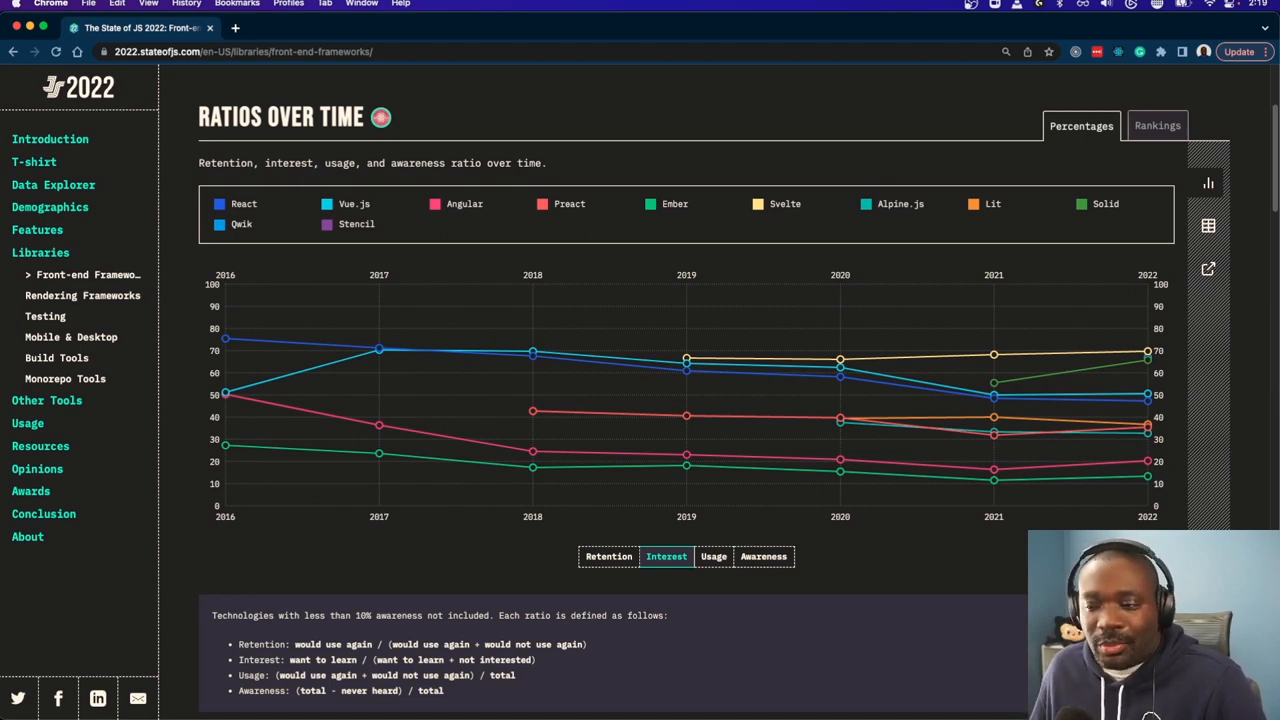
Scroll slightly and select the Usage tab beneath the ratios chart
scroll(down, 3)
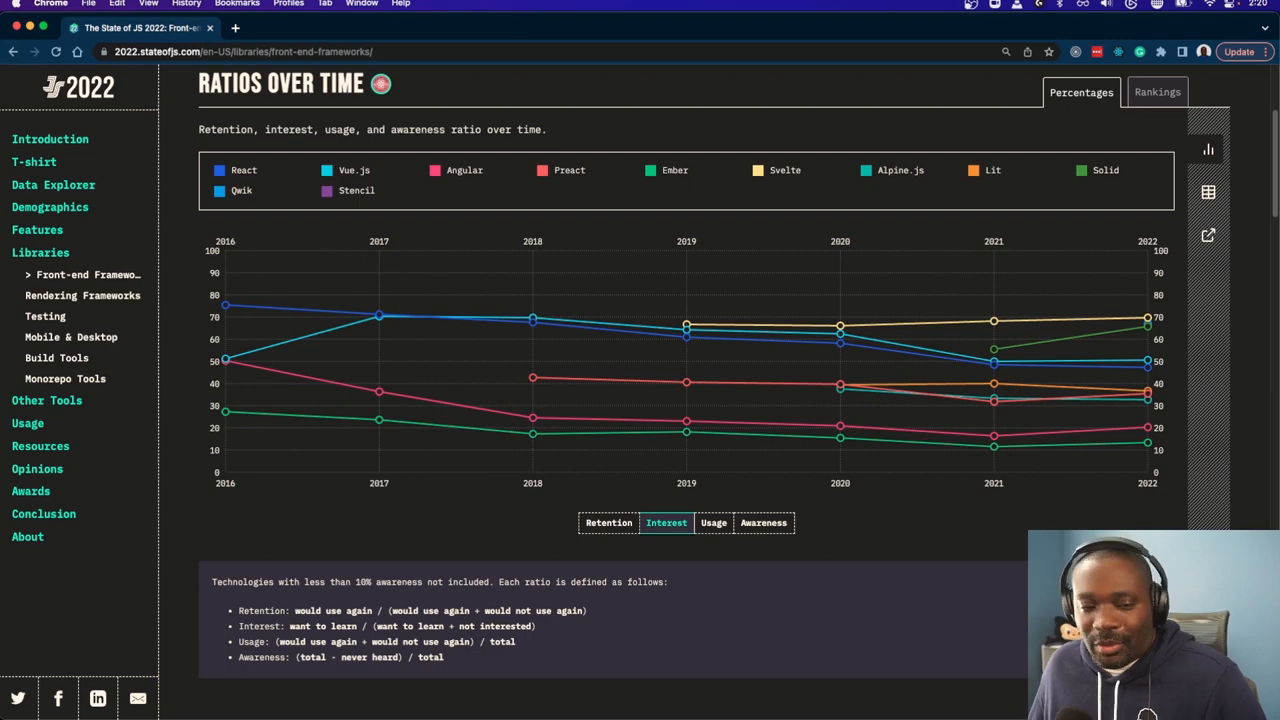
click(713, 522)
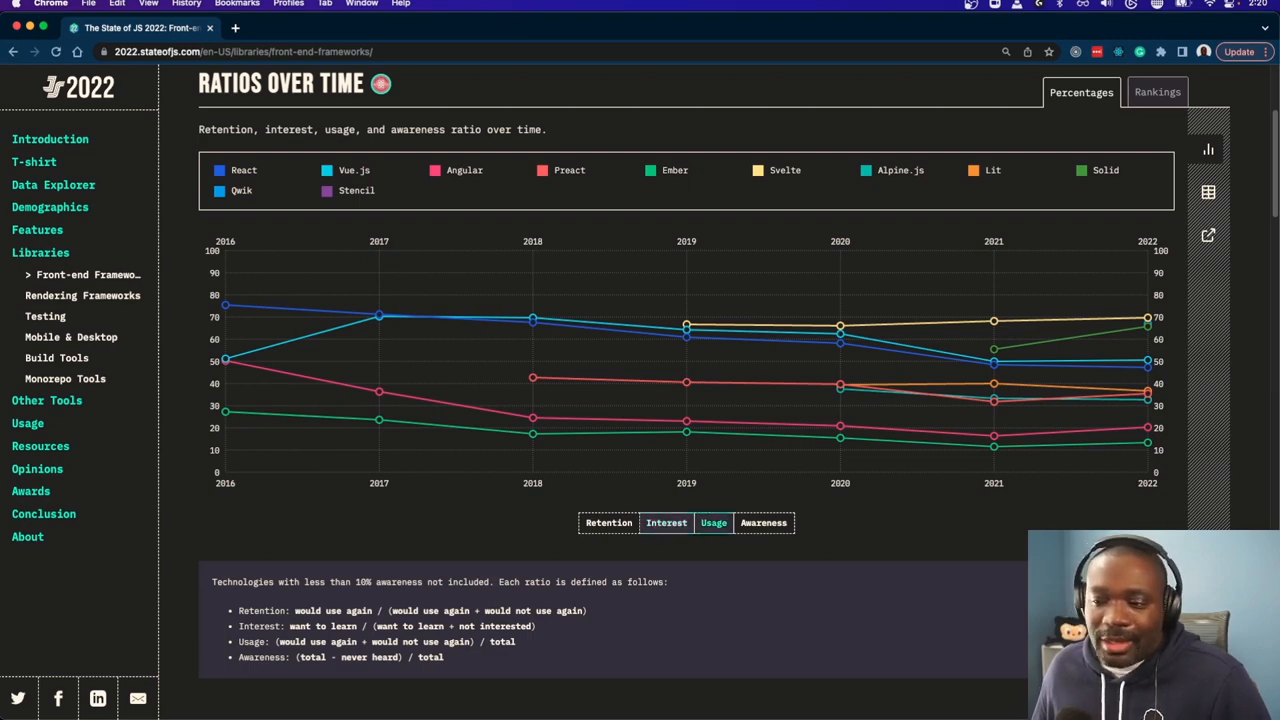
Load the usage lines, then plot awareness ratios over time
click(713, 522)
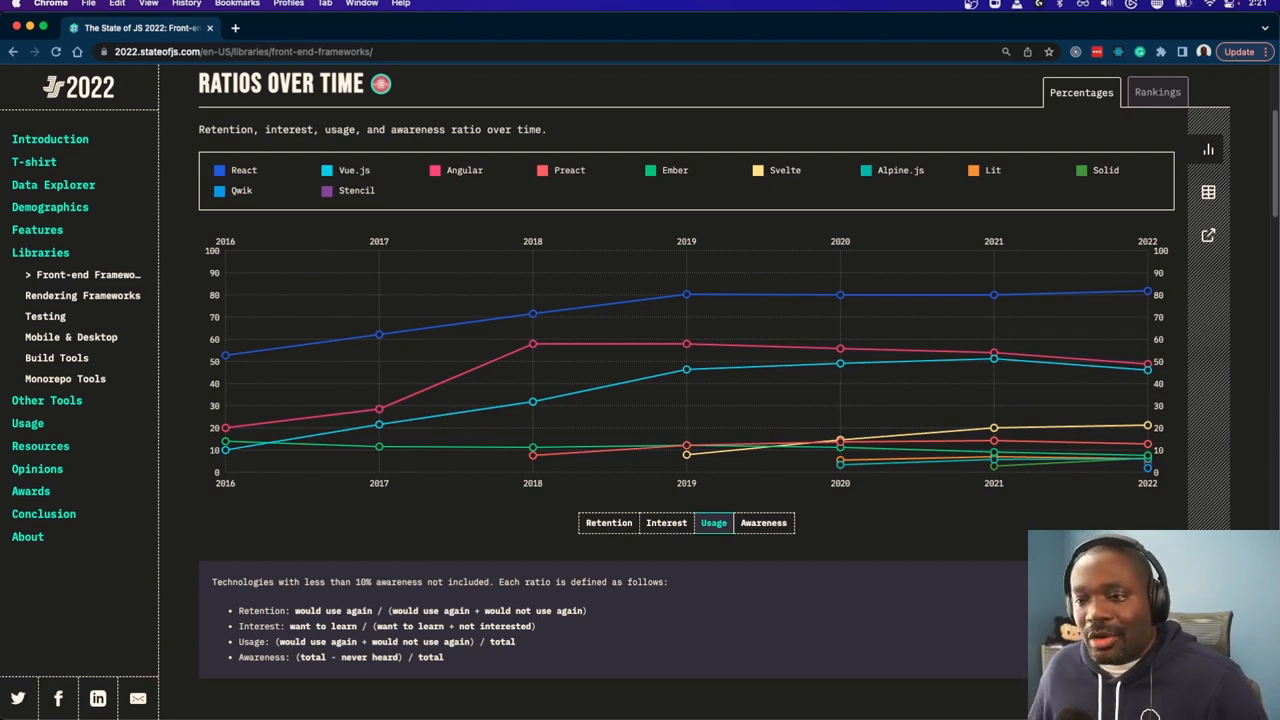
click(763, 522)
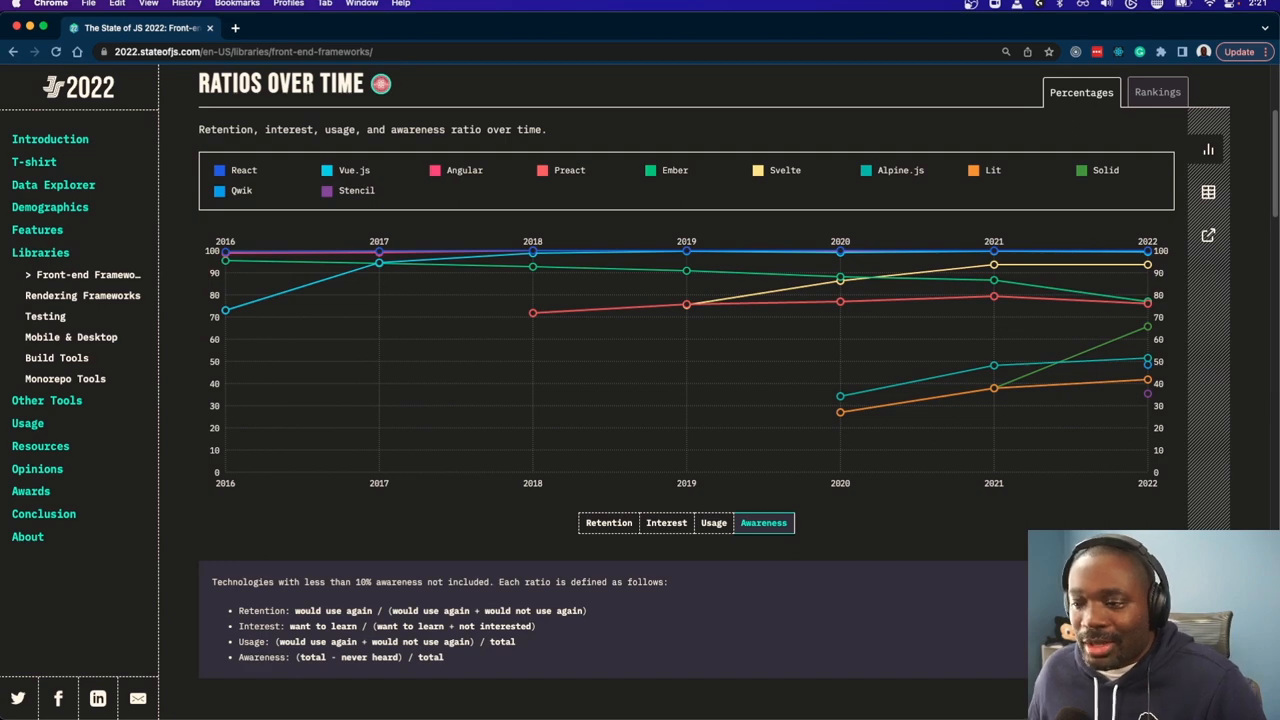
Reselect the Usage tab twice, then switch the chart to retention ratios
click(713, 522)
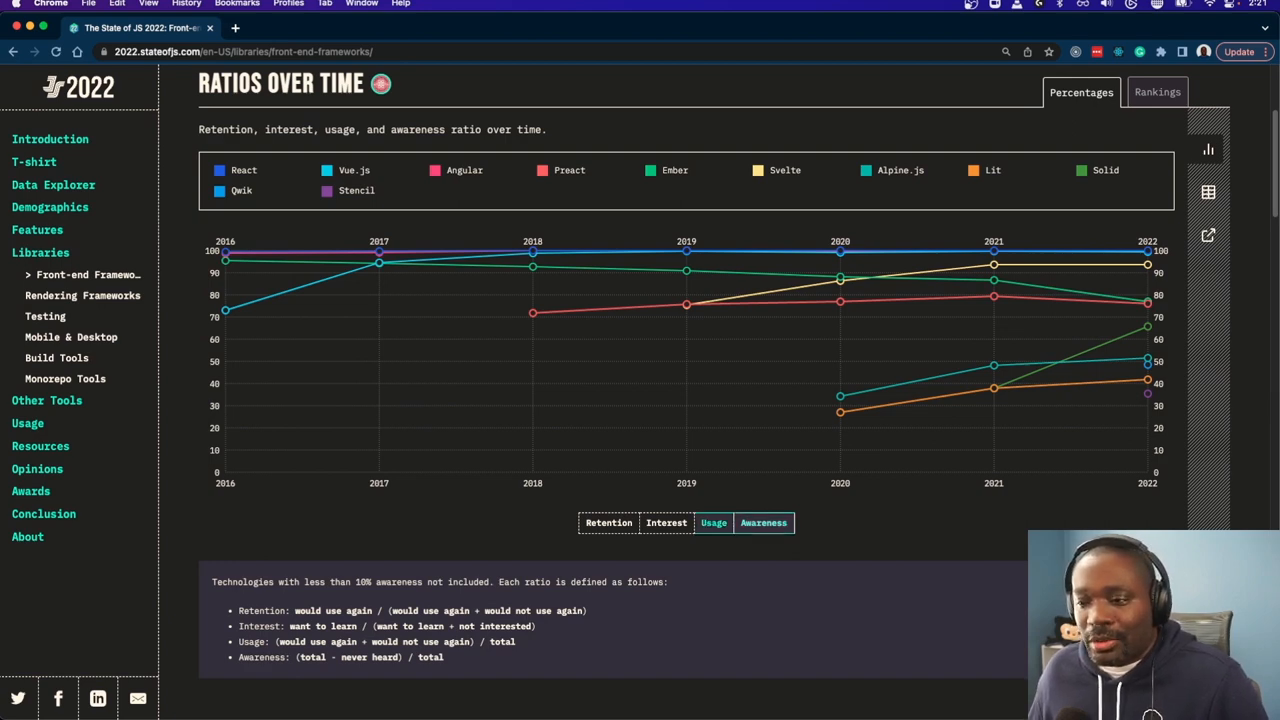
click(713, 522)
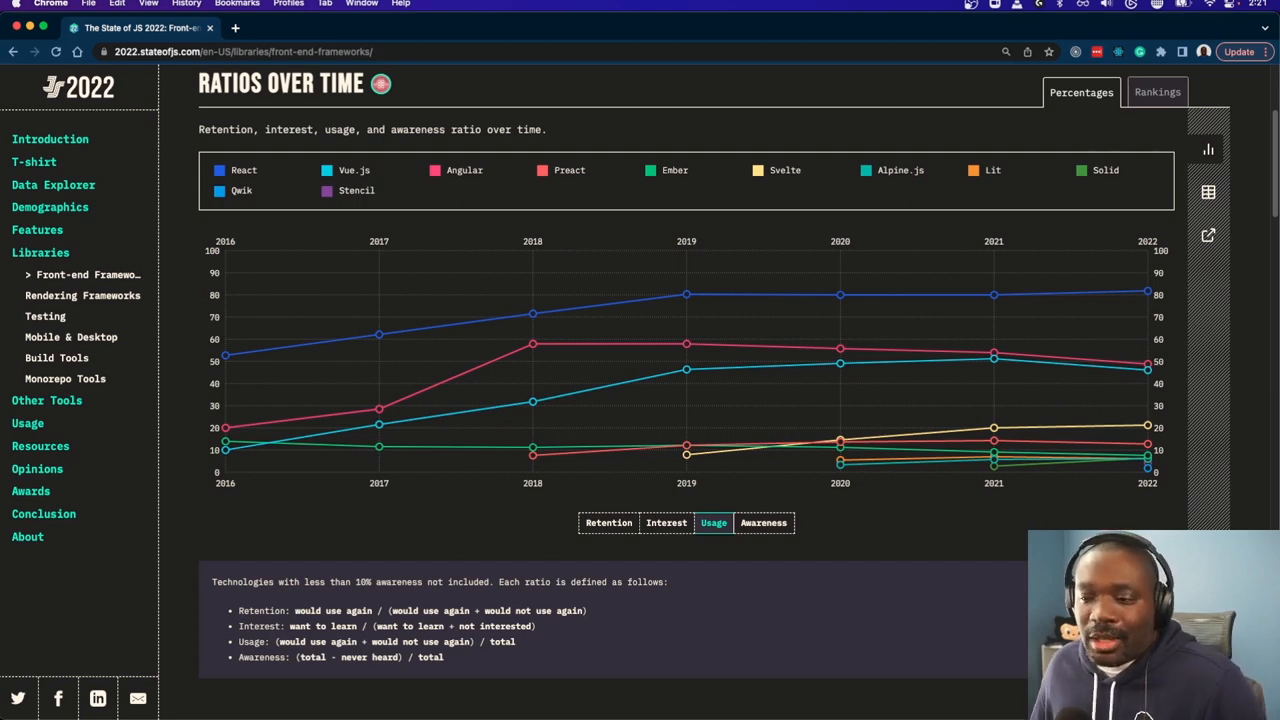
click(608, 522)
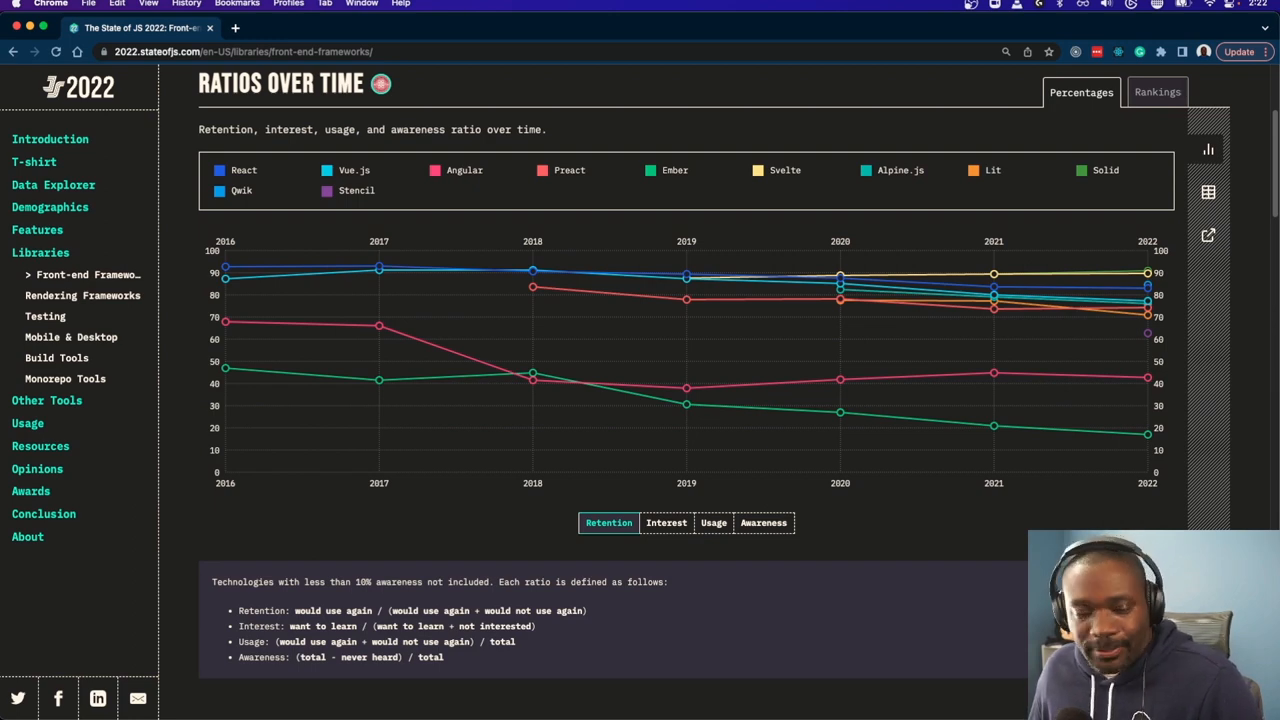
Scroll slightly down the retention chart, with Ember lowest near 17%
scroll(down, 3)
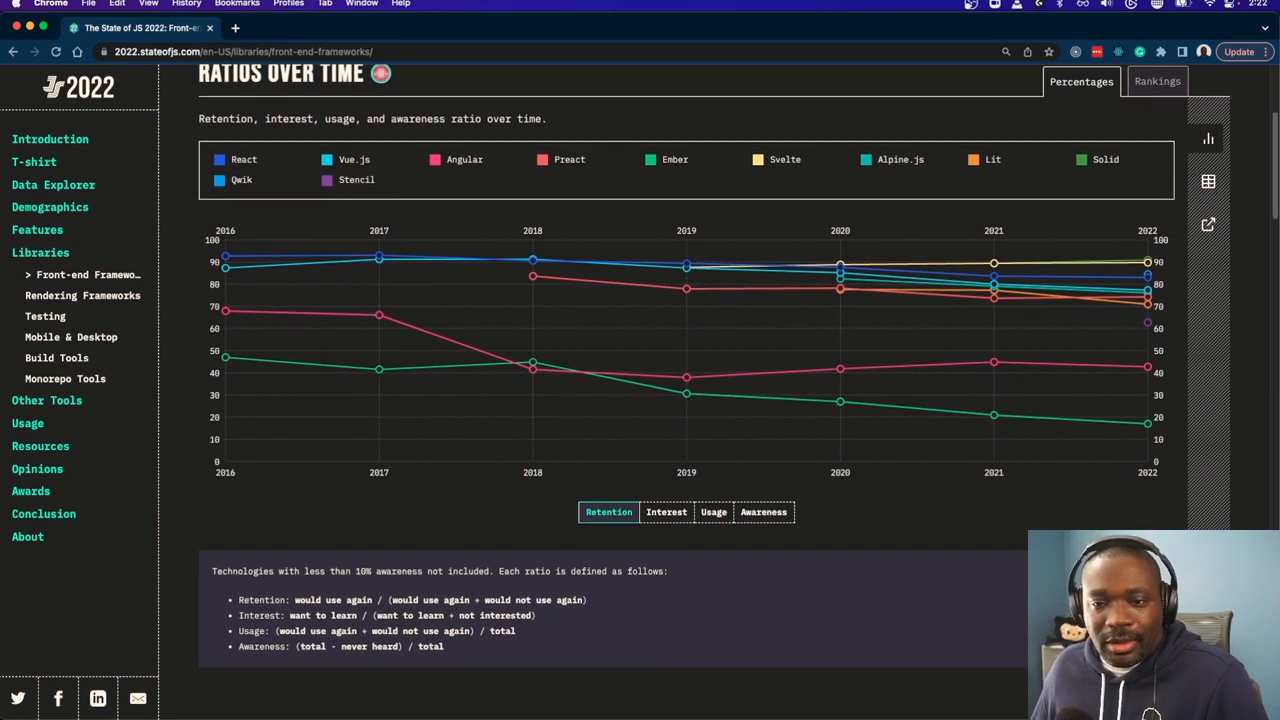